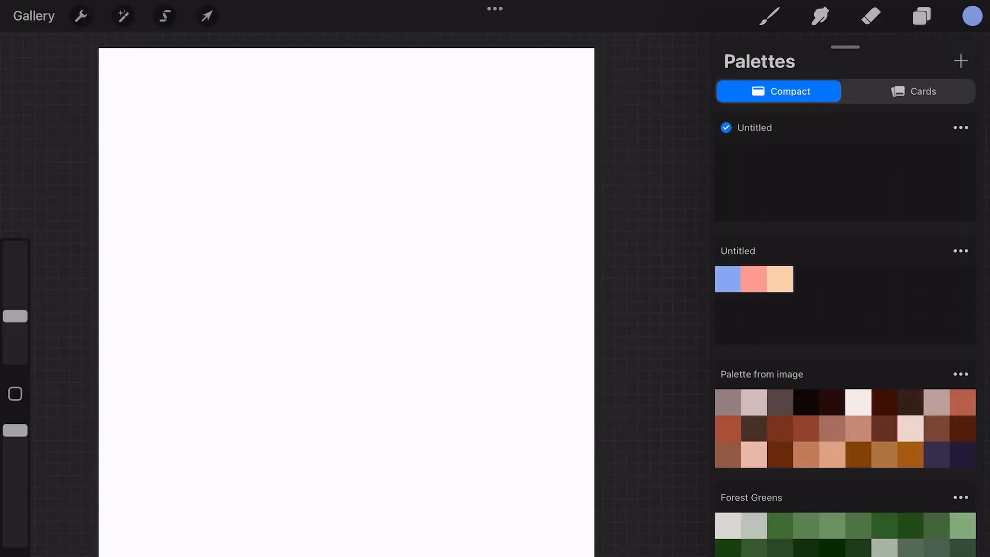
Step: Pick a bright yellow-green on the hue ring via the Harmony and Disc views
click(972, 16)
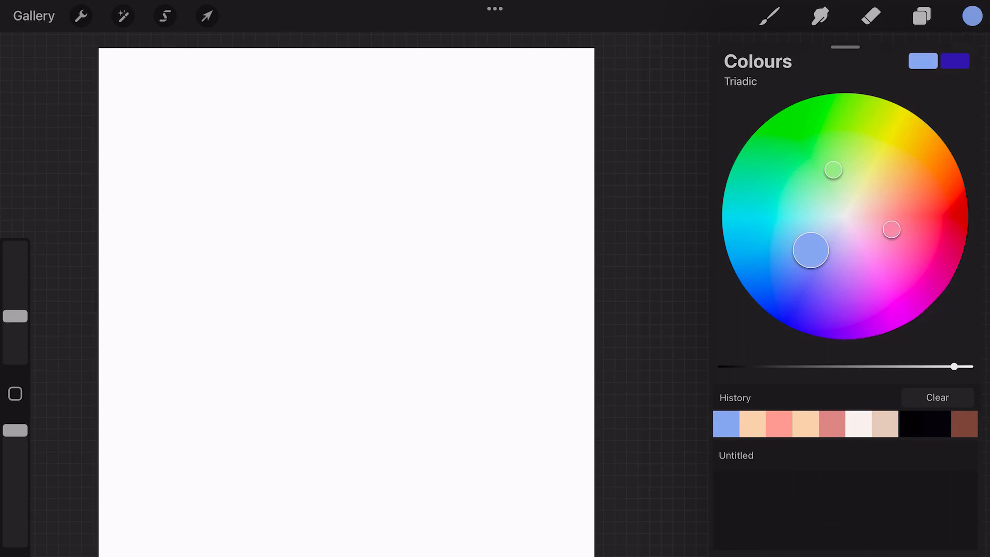
drag(812, 250, 845, 263)
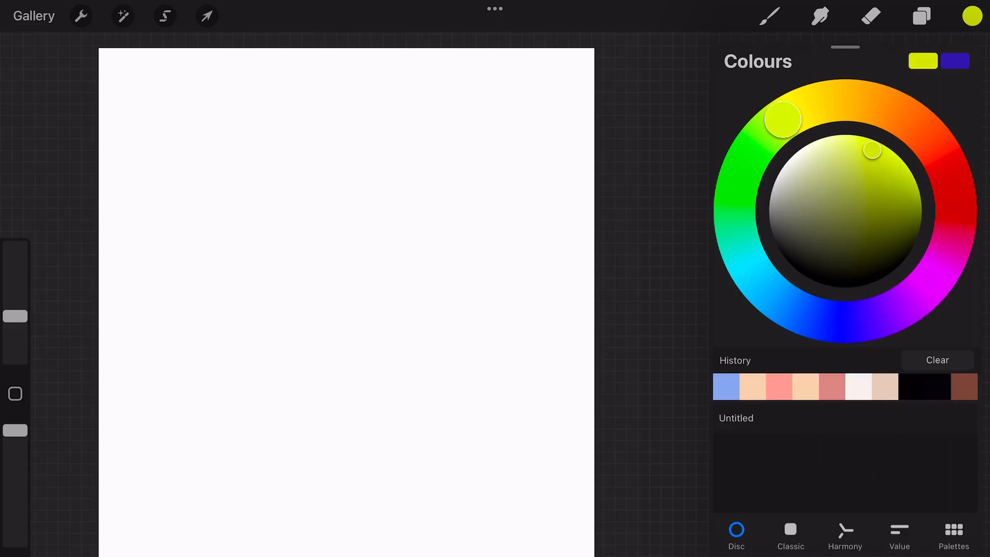
click(80, 15)
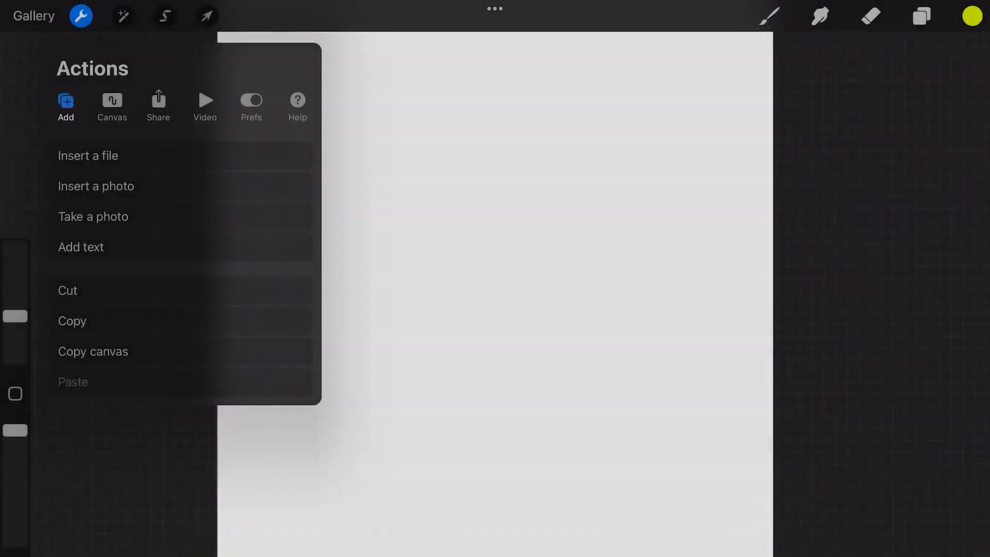
Step: Insert the sunset photo with the sailboat from the photo library onto the canvas
click(94, 186)
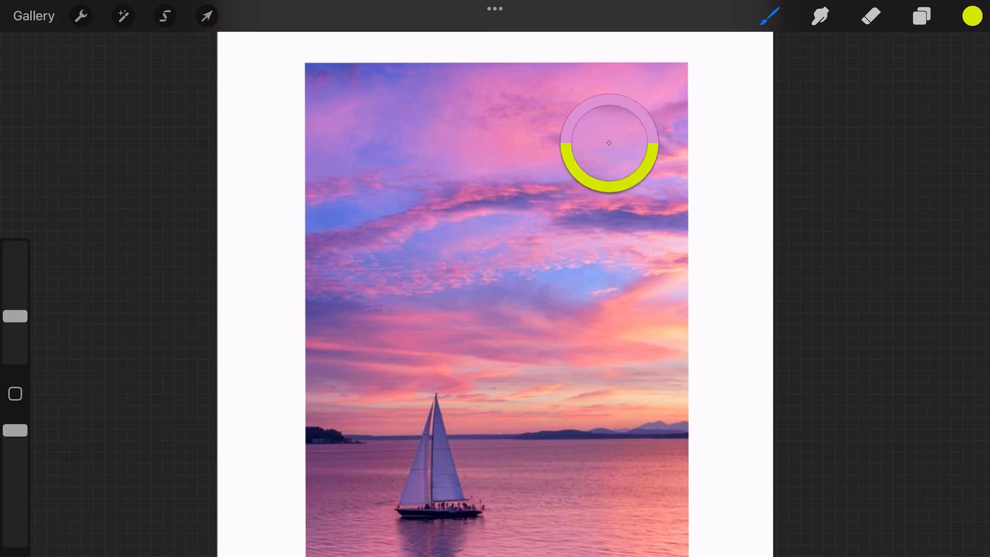
Step: Eyedrop a pink and a lilac from the sunset sky into the colour history
drag(609, 143, 607, 206)
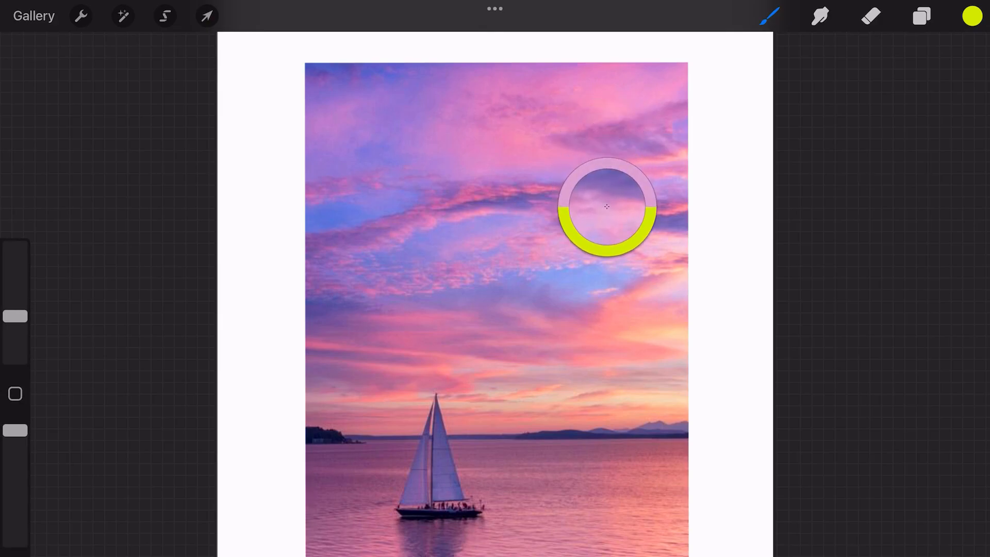
drag(607, 207, 607, 349)
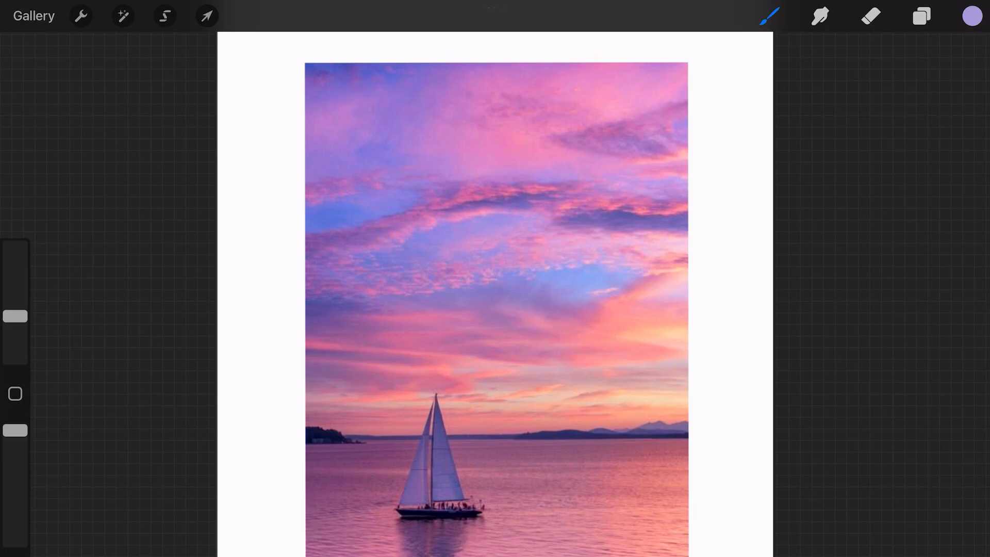
click(972, 16)
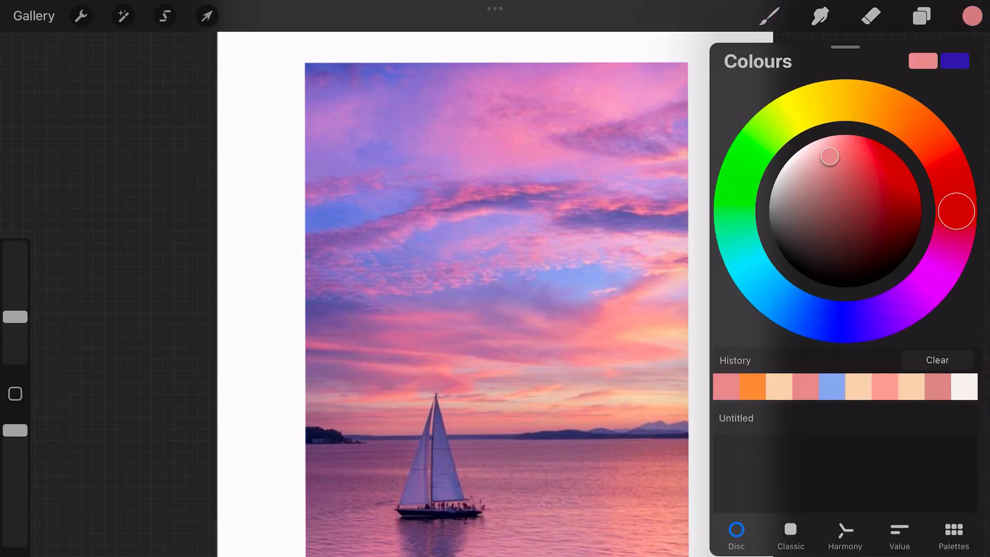
Step: Add a new empty palette in the Palettes list for the sunset colours
click(953, 535)
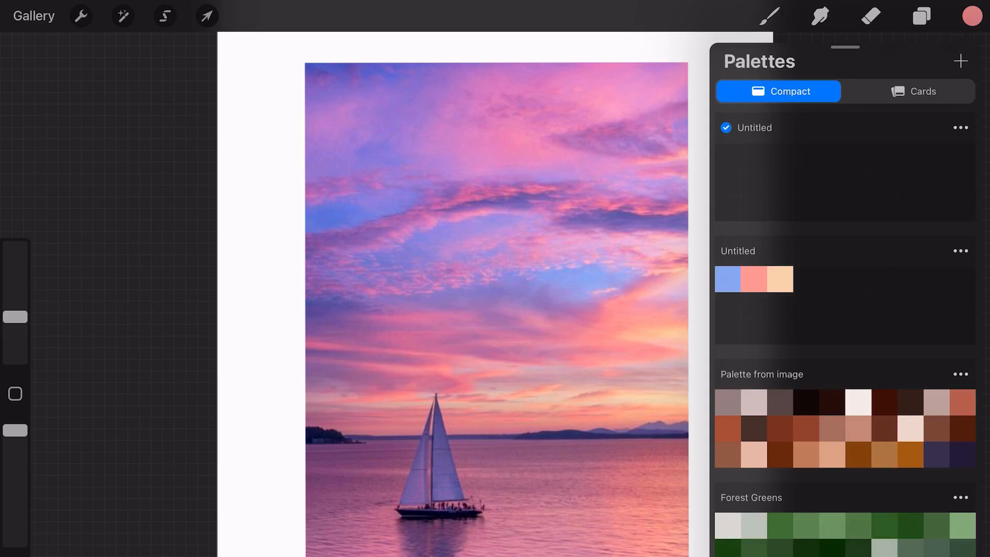
click(961, 60)
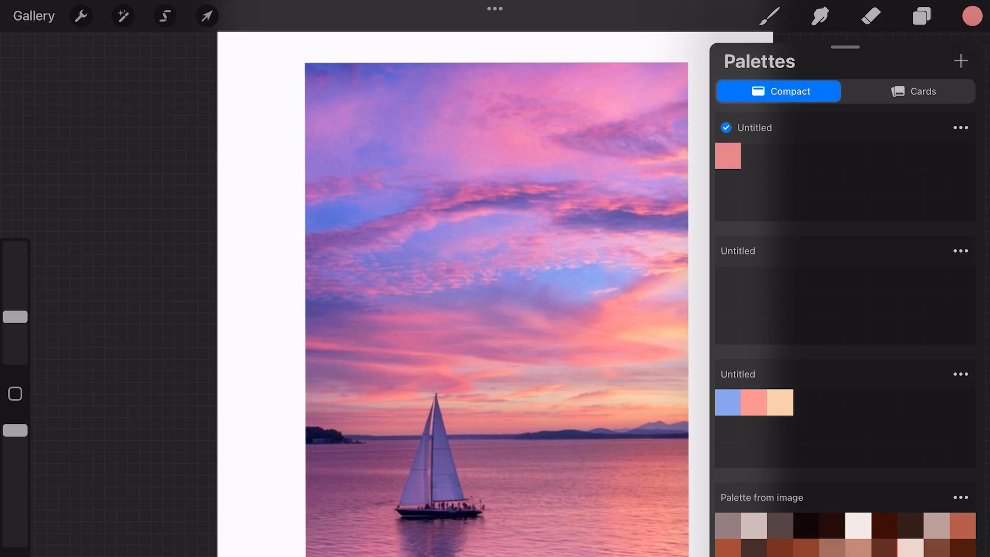
Step: Save sampled pink, blue, peach and purple swatches into the new palette's empty slots
click(973, 16)
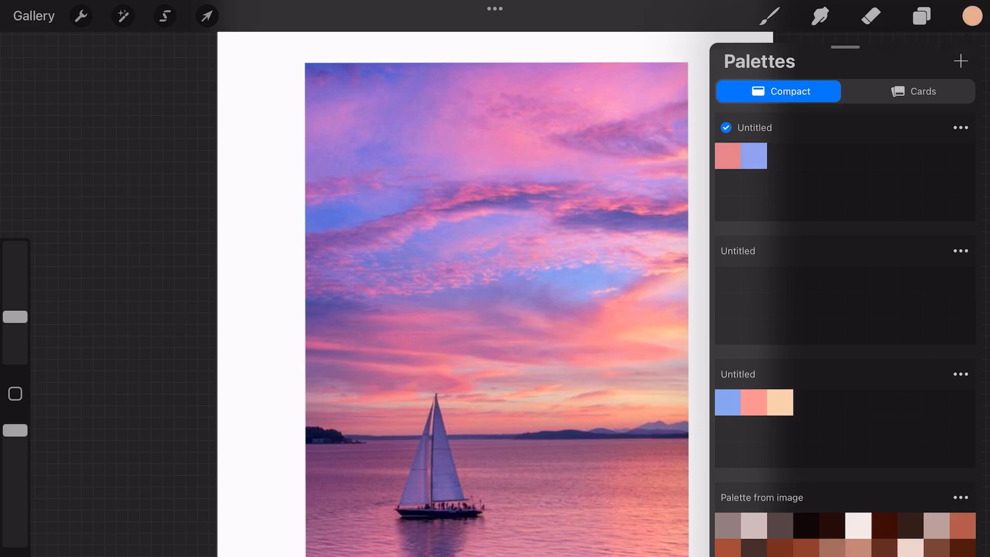
click(437, 455)
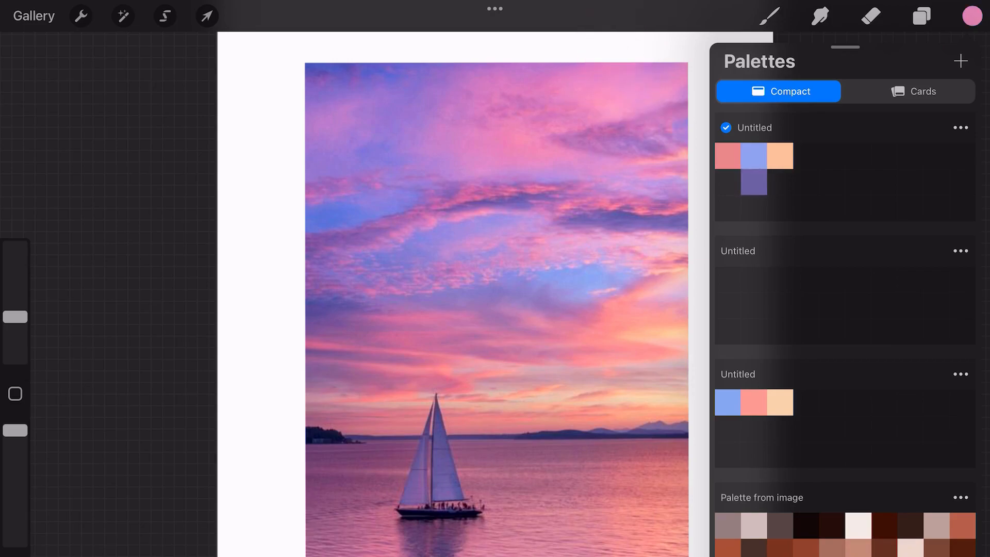
click(832, 181)
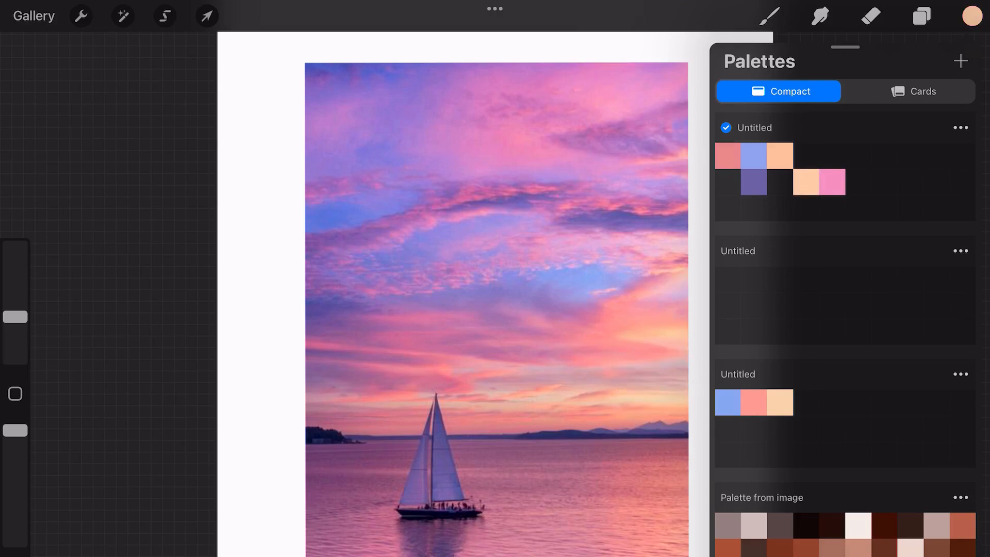
click(779, 182)
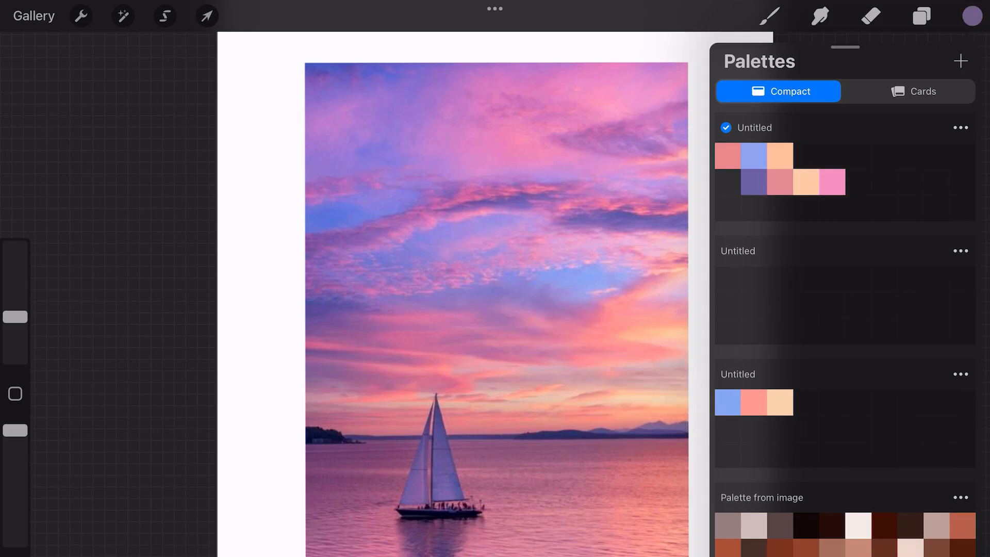
click(658, 410)
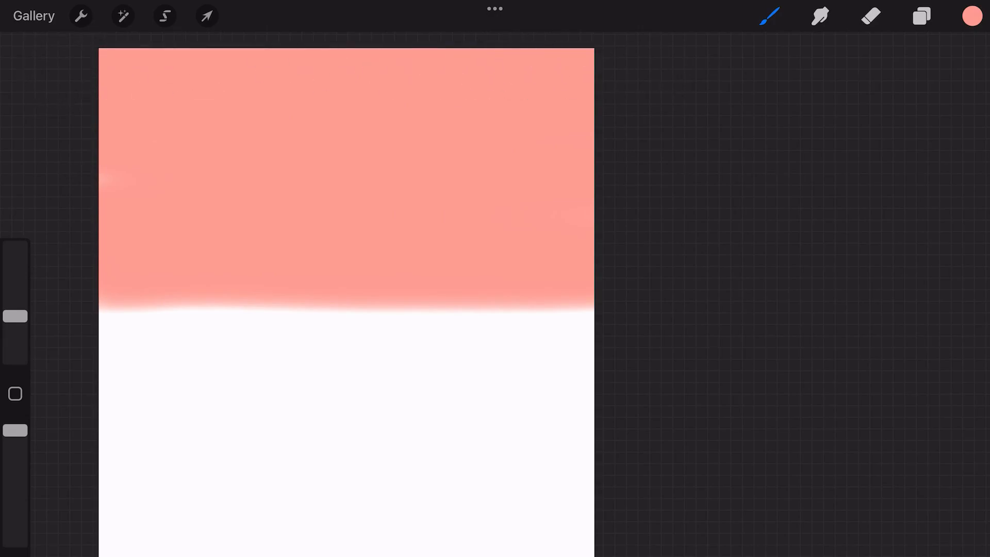
Step: Brush a peach band below the pink, a blue band between them, and smudge the blue into the peach
click(972, 15)
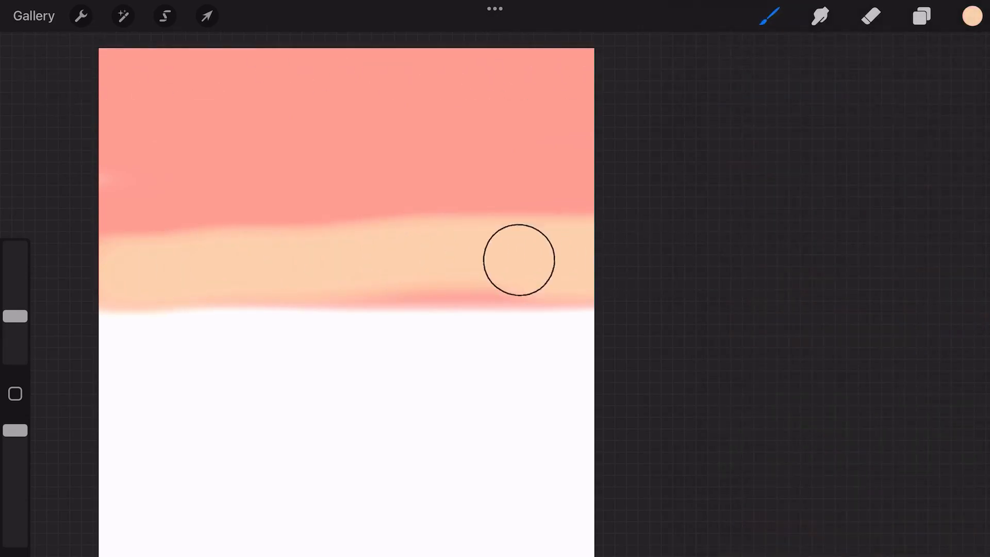
drag(519, 259, 503, 370)
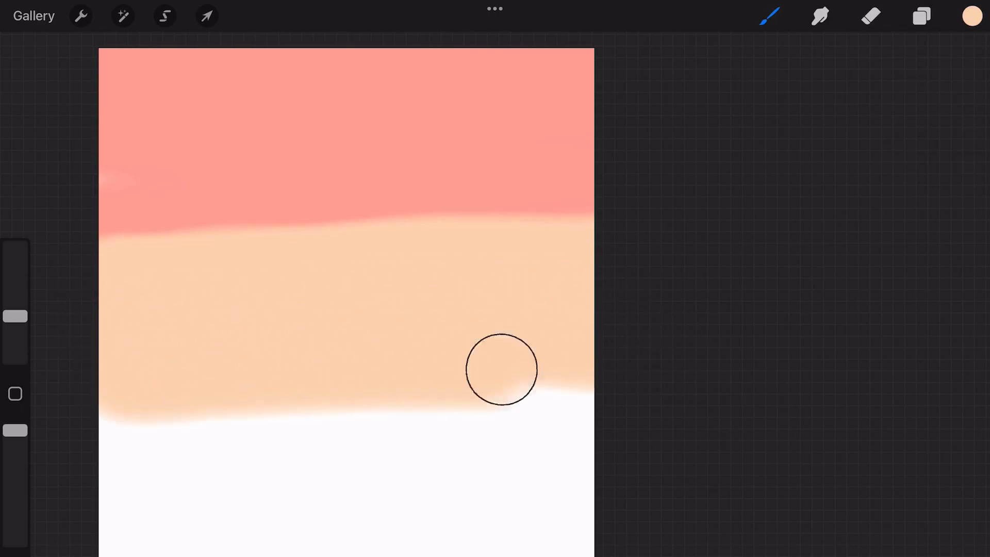
click(972, 16)
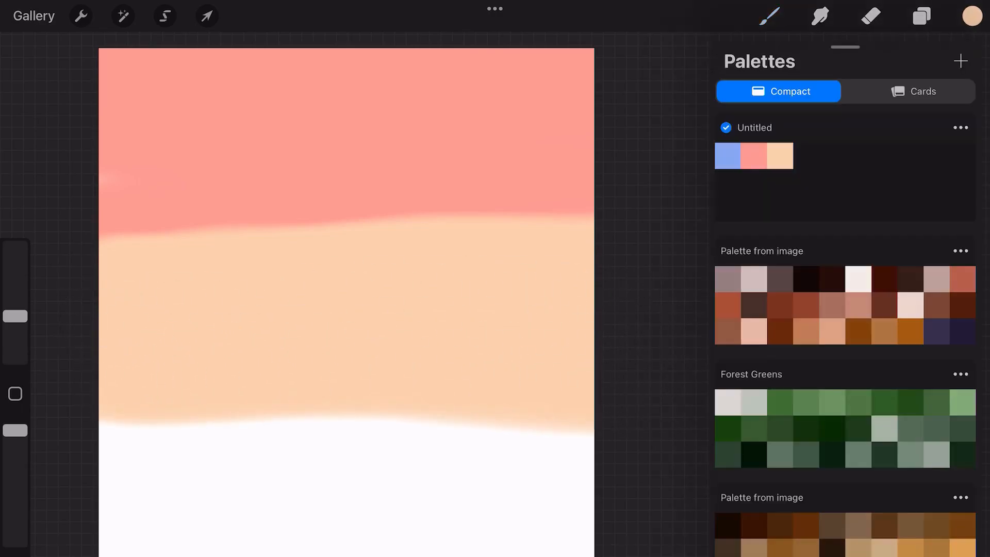
drag(114, 214, 595, 218)
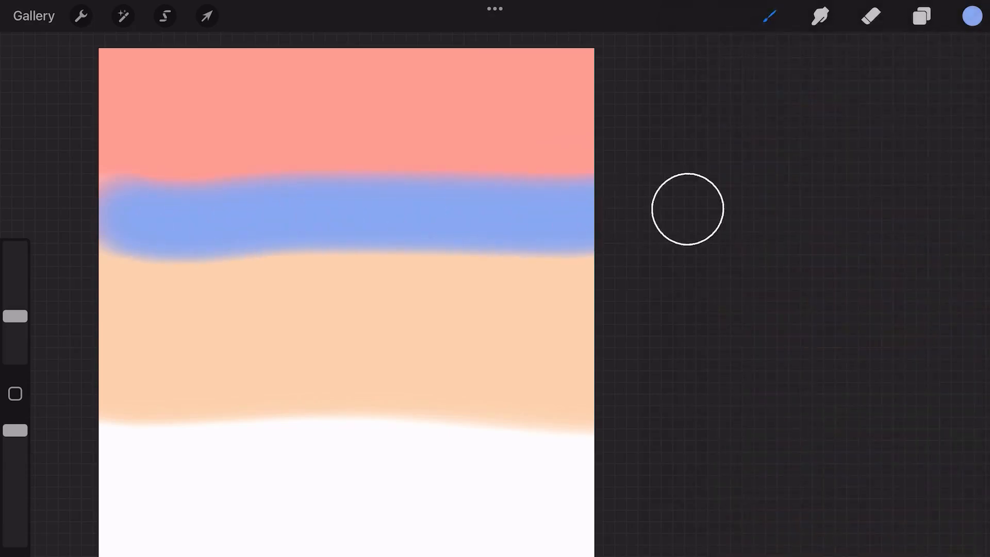
drag(688, 208, 369, 279)
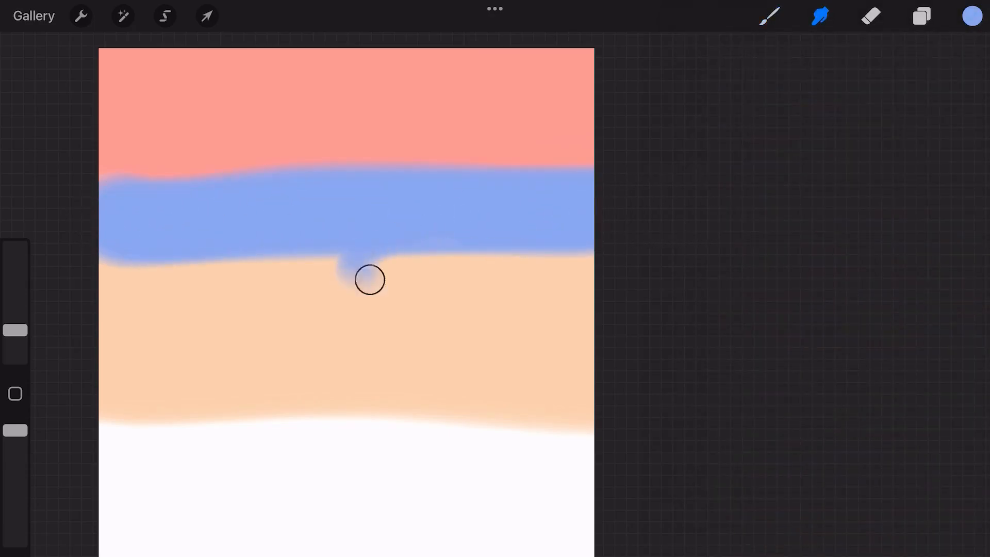
click(971, 16)
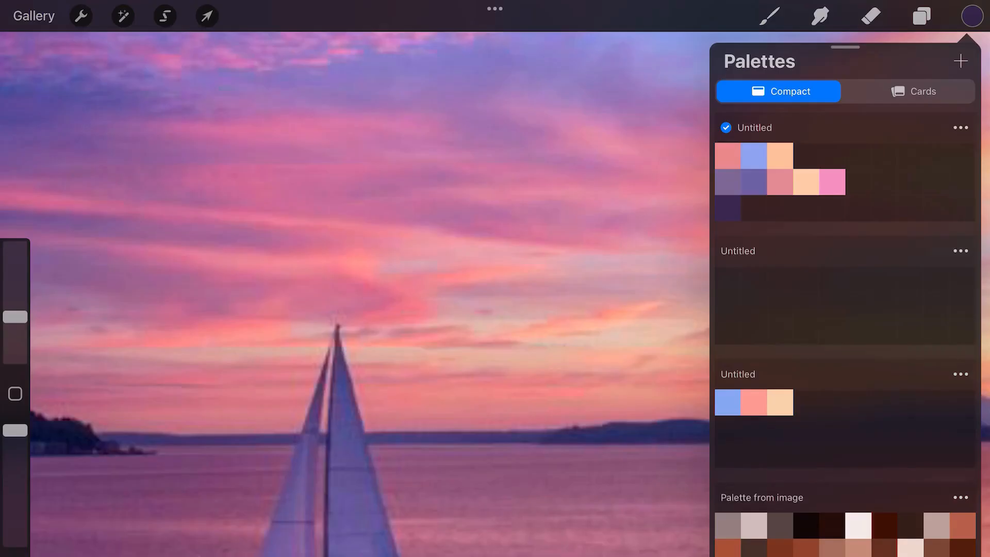